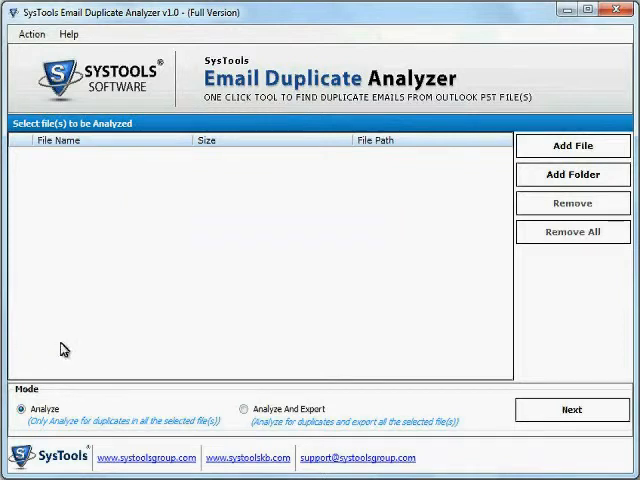
pyautogui.moveTo(572, 145)
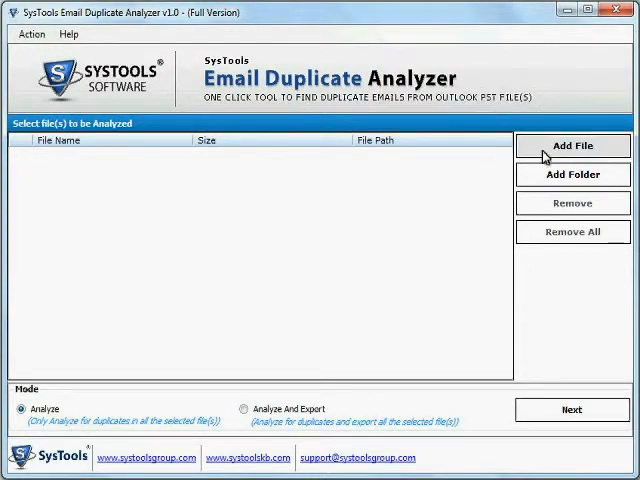
# Add Lushgroon.pst, then workmails(1).pst, from C:\Backup using Add File.
pyautogui.click(572, 146)
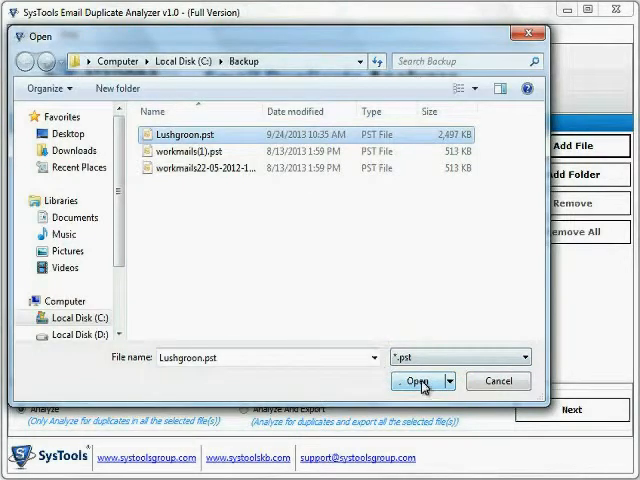
pyautogui.click(417, 381)
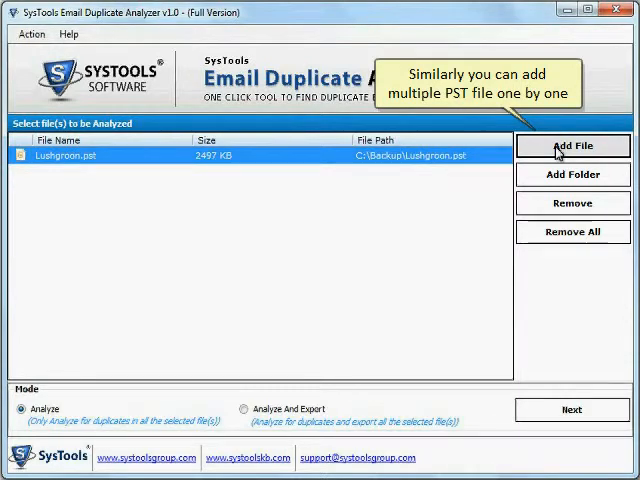
pyautogui.click(572, 145)
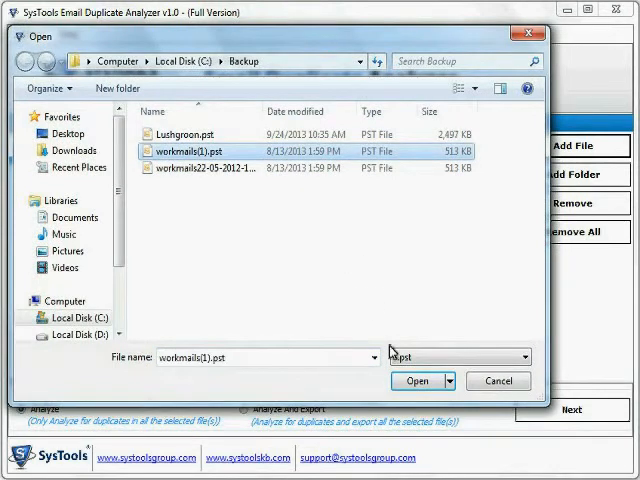
pyautogui.click(419, 381)
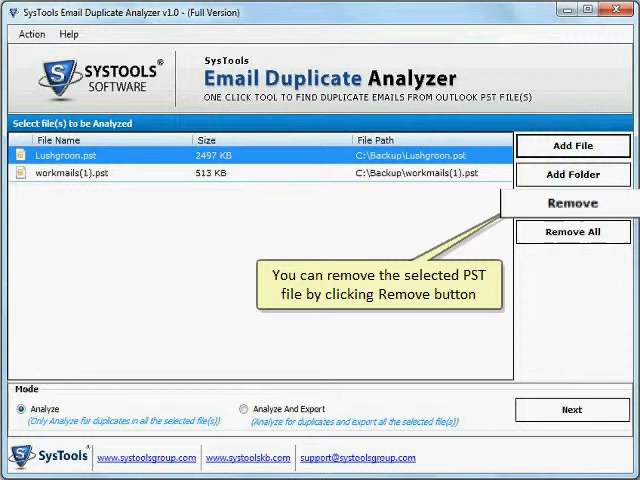
# Remove Lushgroon.pst, then clear workmails(1).pst with Remove All.
pyautogui.click(570, 203)
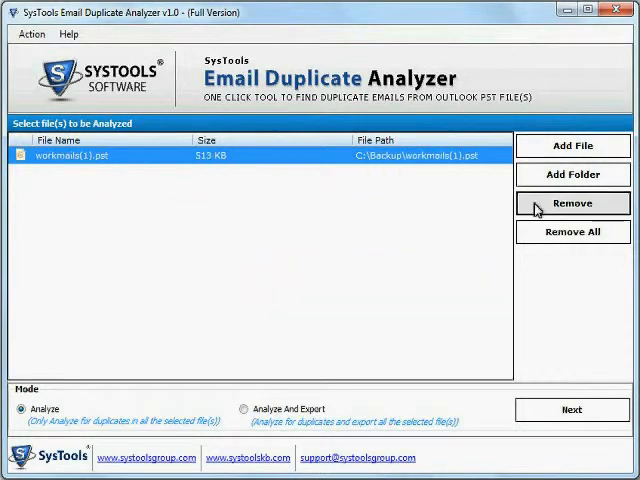
pyautogui.click(572, 203)
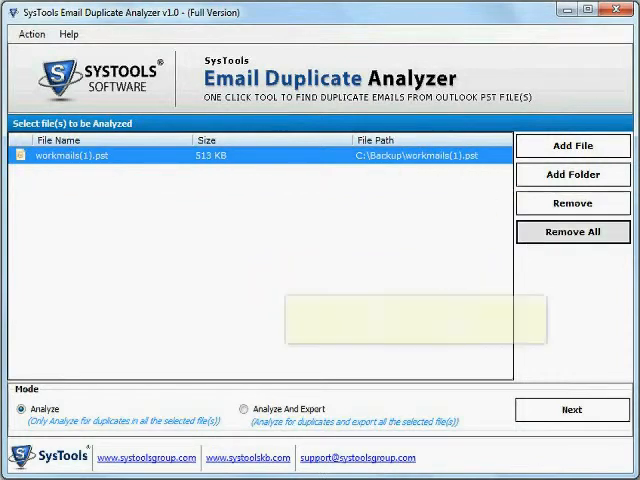
pyautogui.moveTo(570, 237)
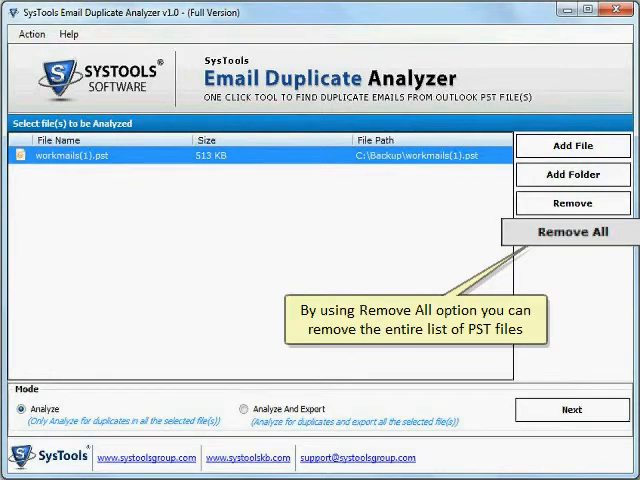
pyautogui.click(571, 227)
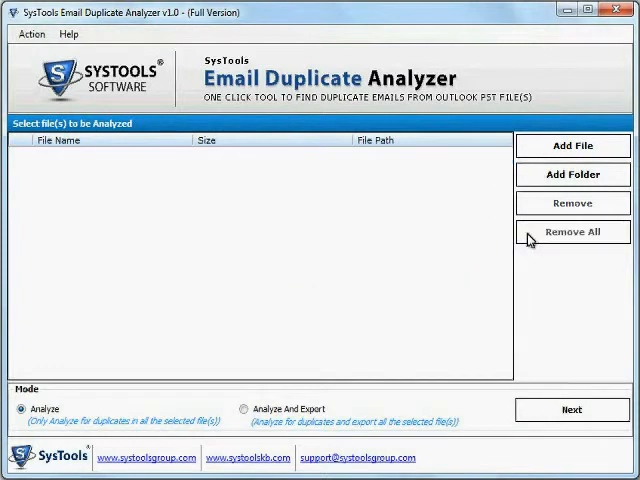
pyautogui.moveTo(570, 174)
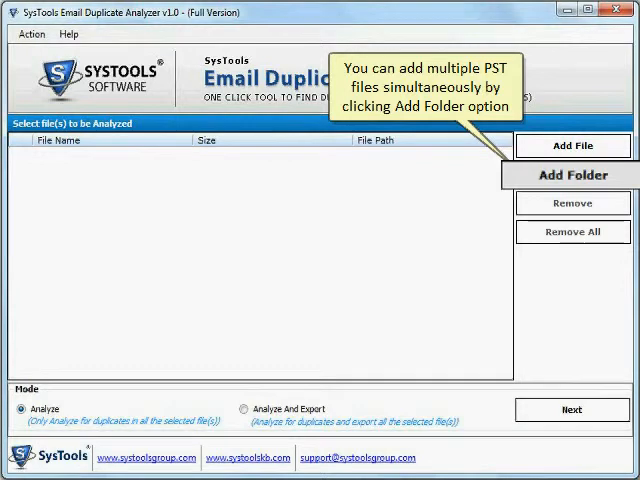
# Add the C:\Backup folder, loading its three PST files.
pyautogui.click(571, 175)
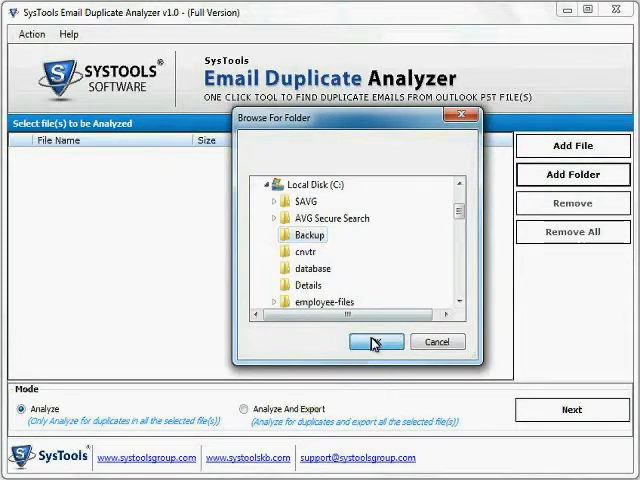
pyautogui.click(375, 342)
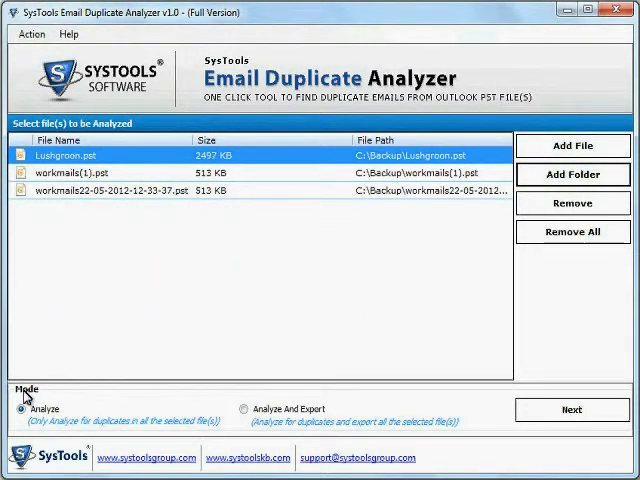
pyautogui.moveTo(18, 408)
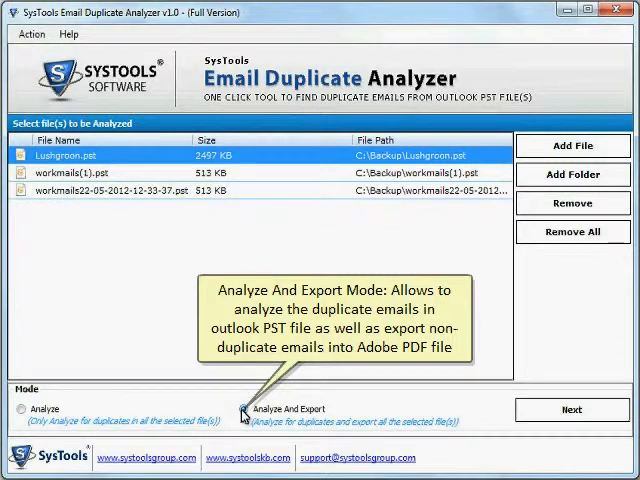
# Select the Analyze And Export mode.
pyautogui.click(244, 420)
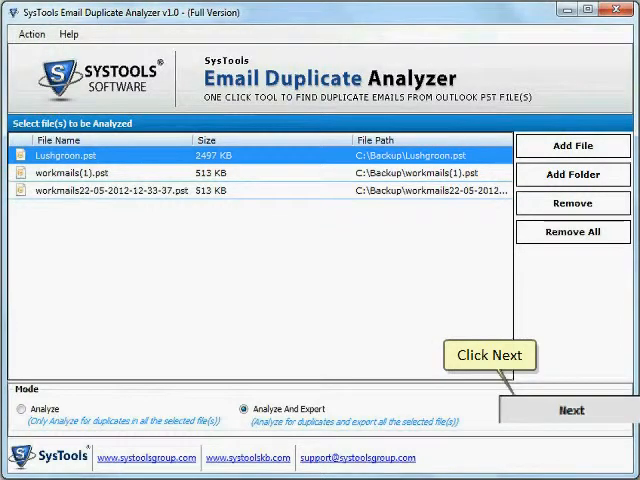
# Continue to Export Option with consolidated PST and separate duplicates PST chosen.
pyautogui.click(573, 410)
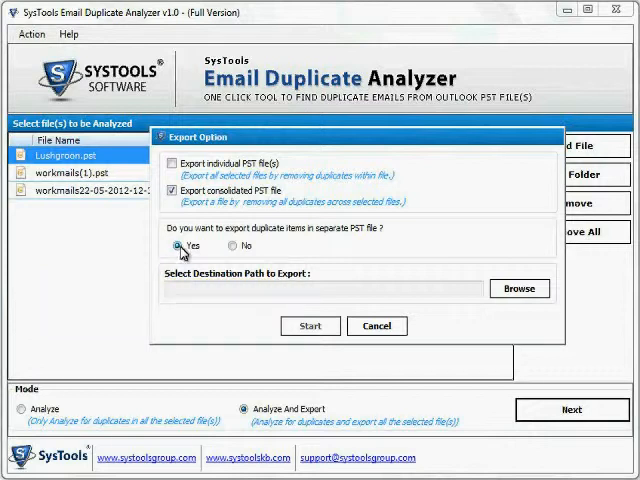
pyautogui.moveTo(237, 257)
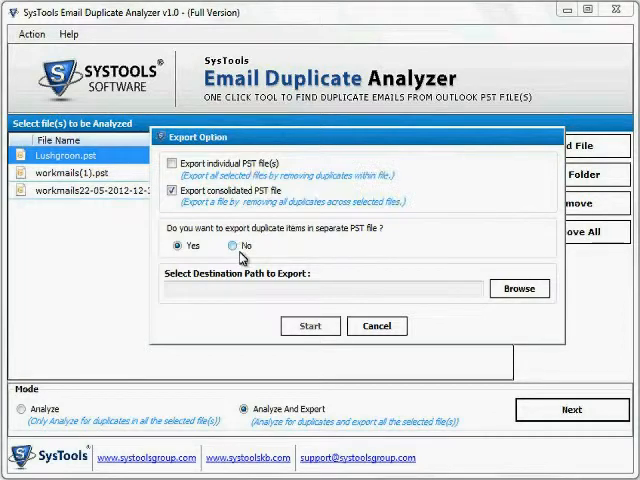
pyautogui.moveTo(519, 288)
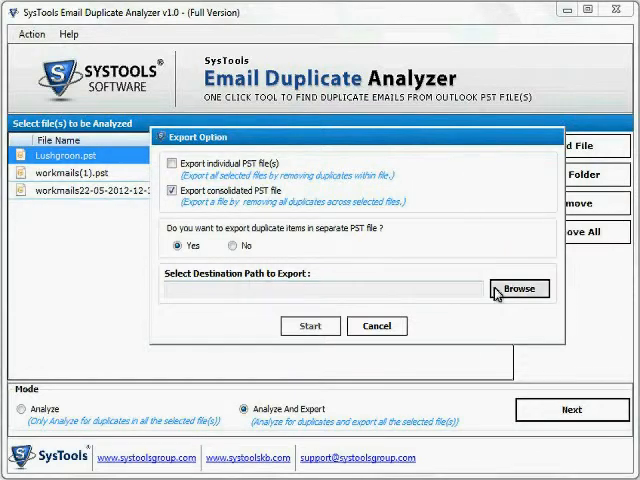
# Set the destination to C:\my-backup and start the analysis and export.
pyautogui.click(518, 289)
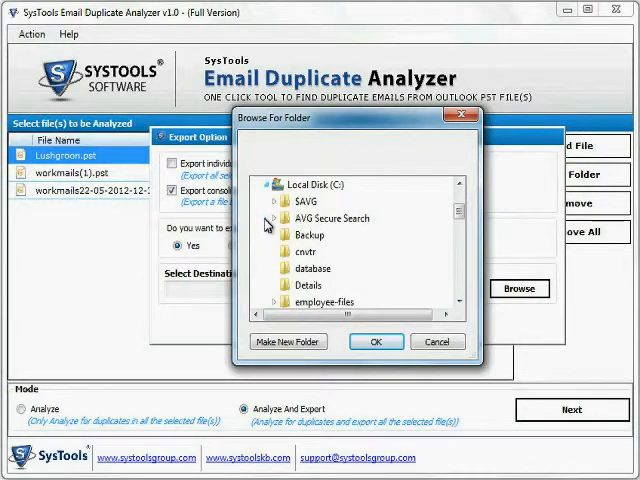
pyautogui.click(320, 299)
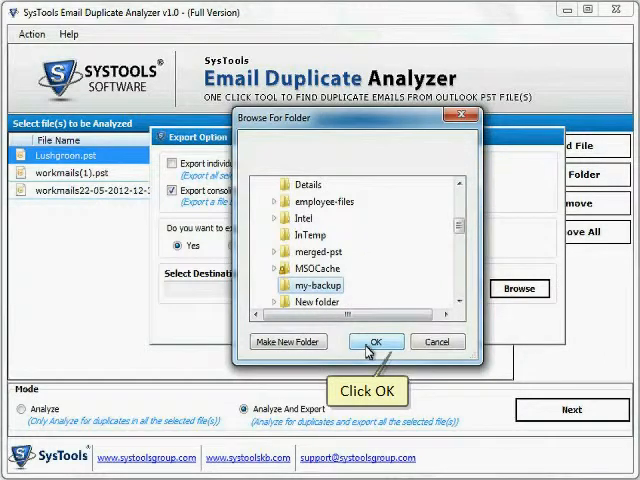
pyautogui.click(374, 342)
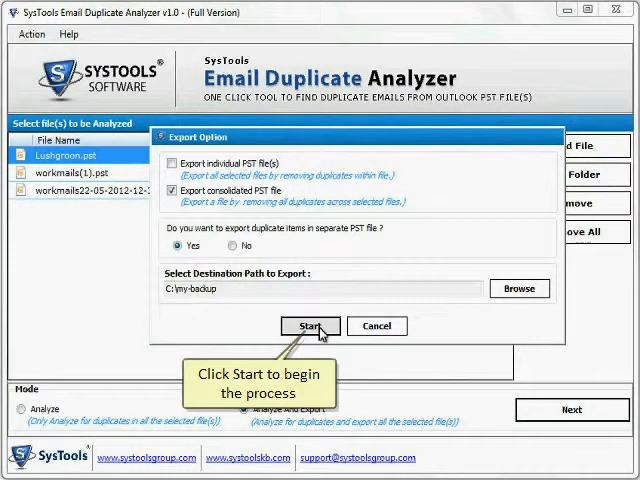
pyautogui.click(310, 326)
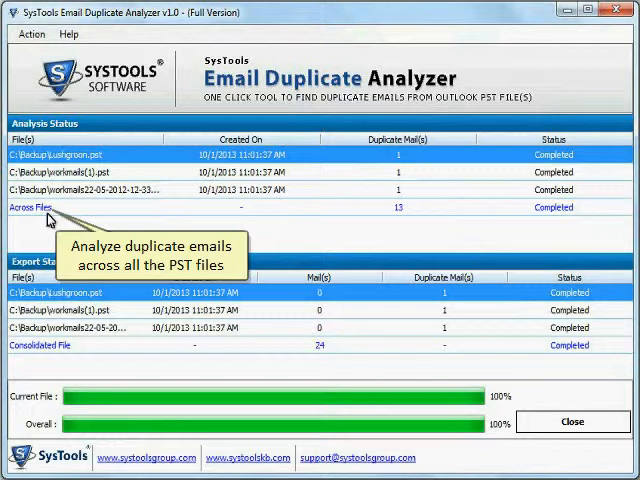
pyautogui.moveTo(405, 215)
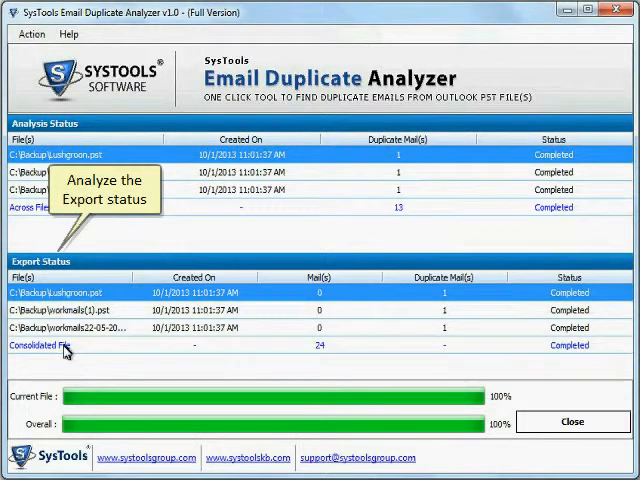
pyautogui.moveTo(205, 352)
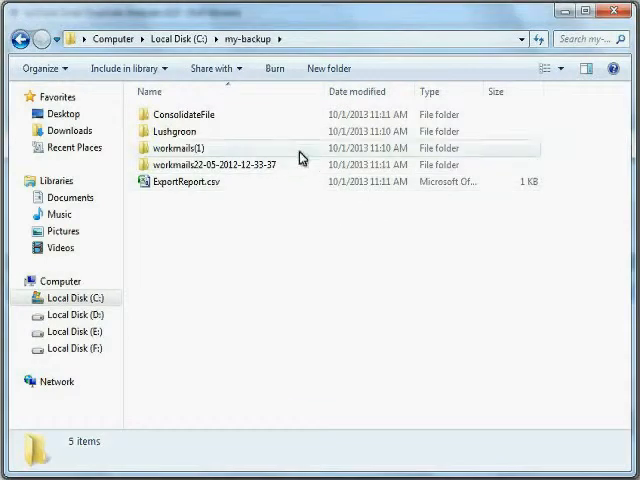
# Browse C:\my-backup, select ExportReport.csv, and open the ConsolidateFile folder.
pyautogui.doubleClick(182, 114)
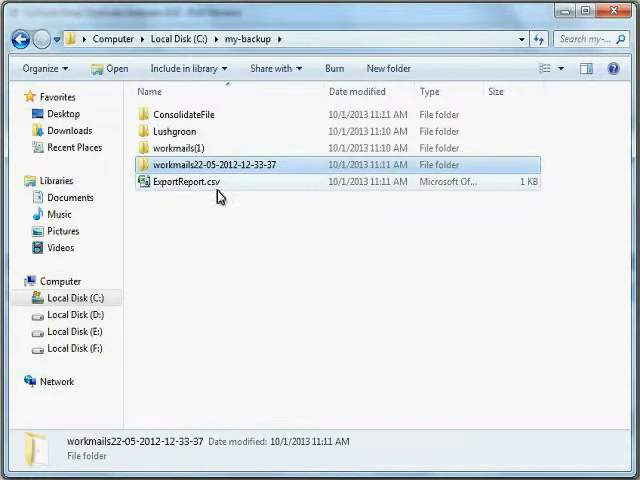
pyautogui.click(190, 181)
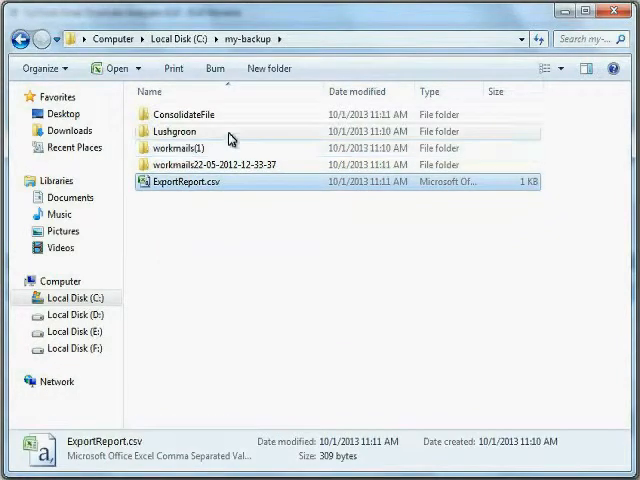
pyautogui.doubleClick(177, 114)
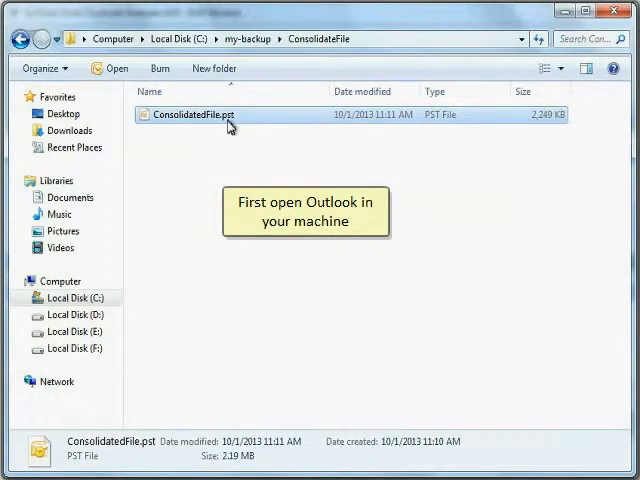
pyautogui.click(35, 35)
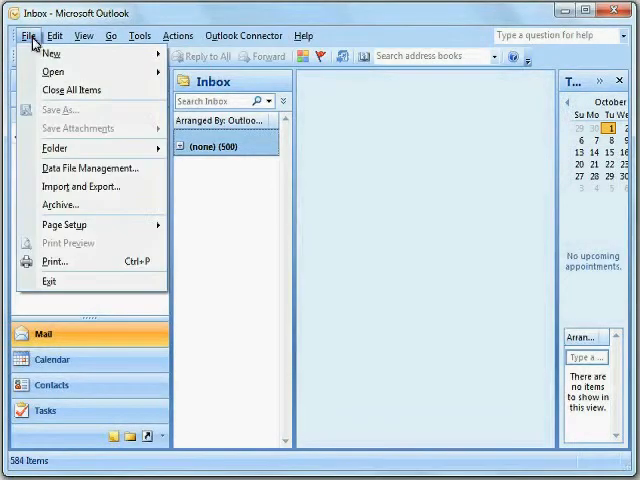
# Open ConsolidatedFile.pst as an Outlook data file from C:\my-backup\ConsolidateFile.
pyautogui.click(52, 71)
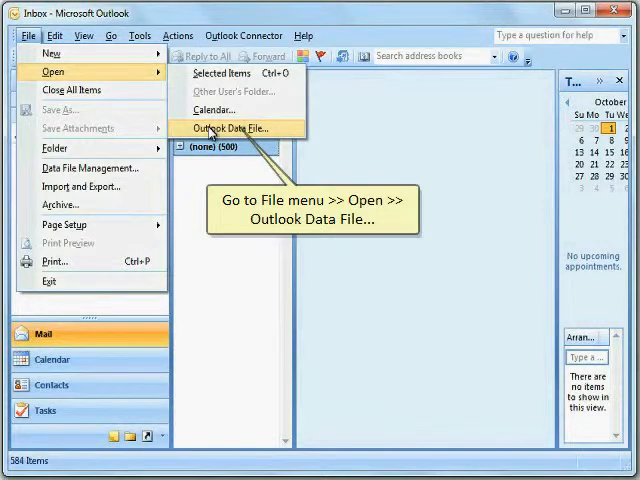
pyautogui.click(232, 128)
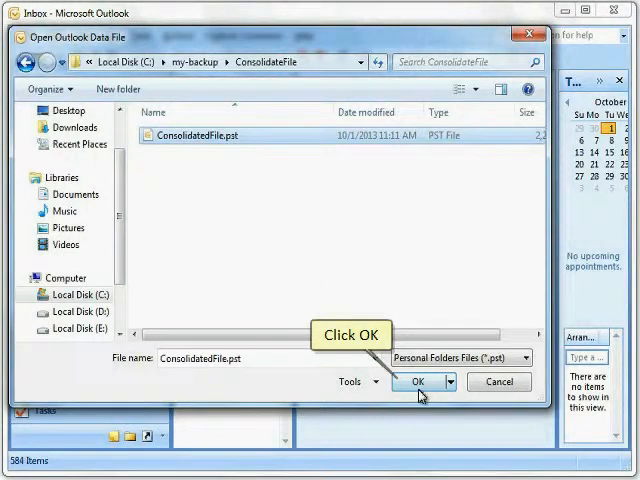
pyautogui.click(418, 382)
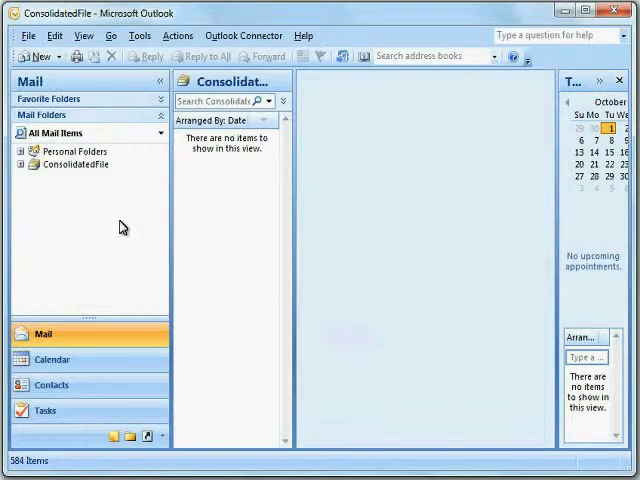
pyautogui.click(54, 202)
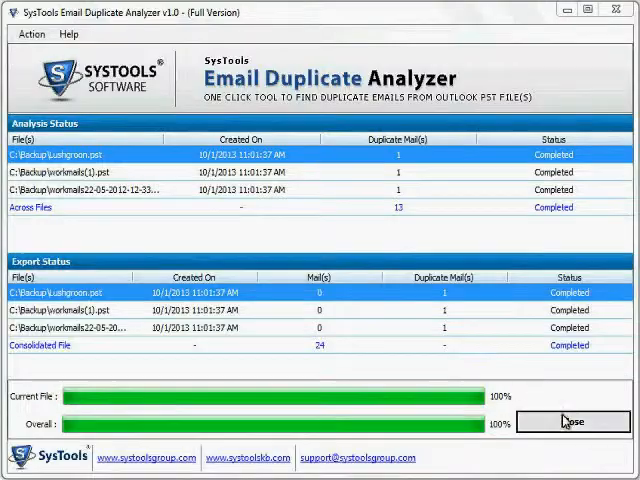
# Click Close at the bottom right of the analyzer's results window.
pyautogui.click(563, 419)
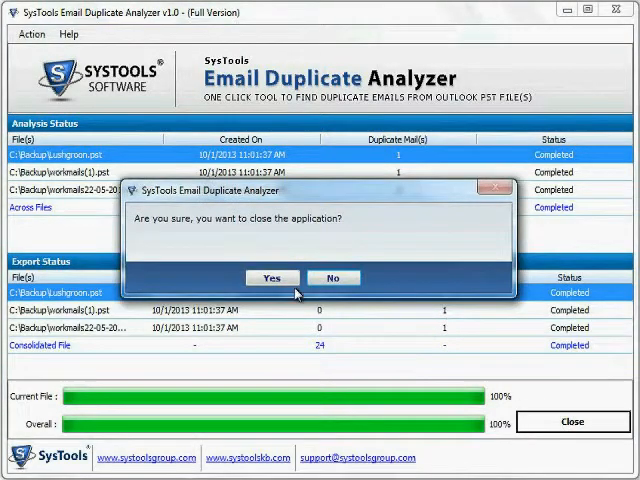